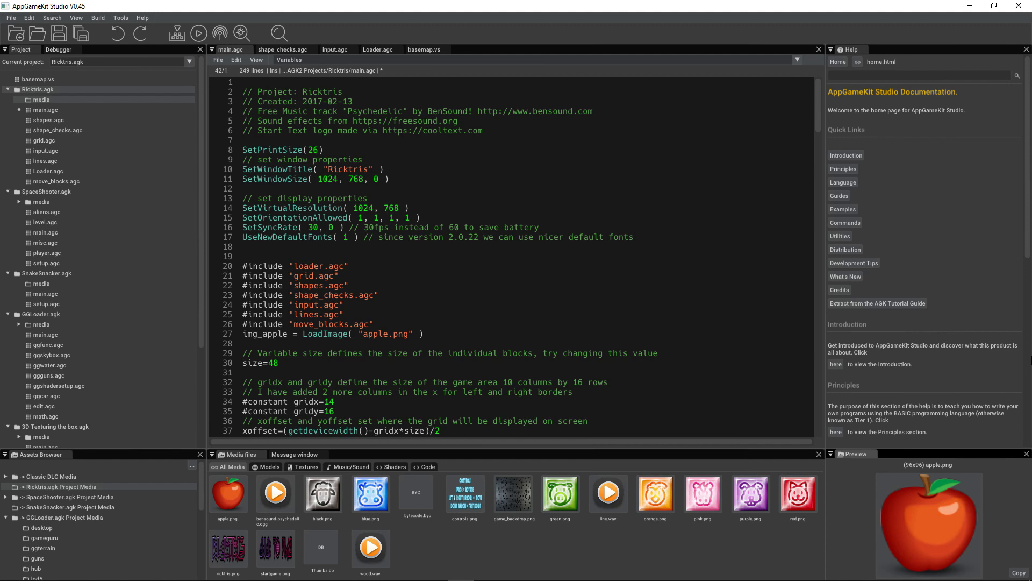
- Create a new blank source file Default1.agc from the File menu
click(11, 19)
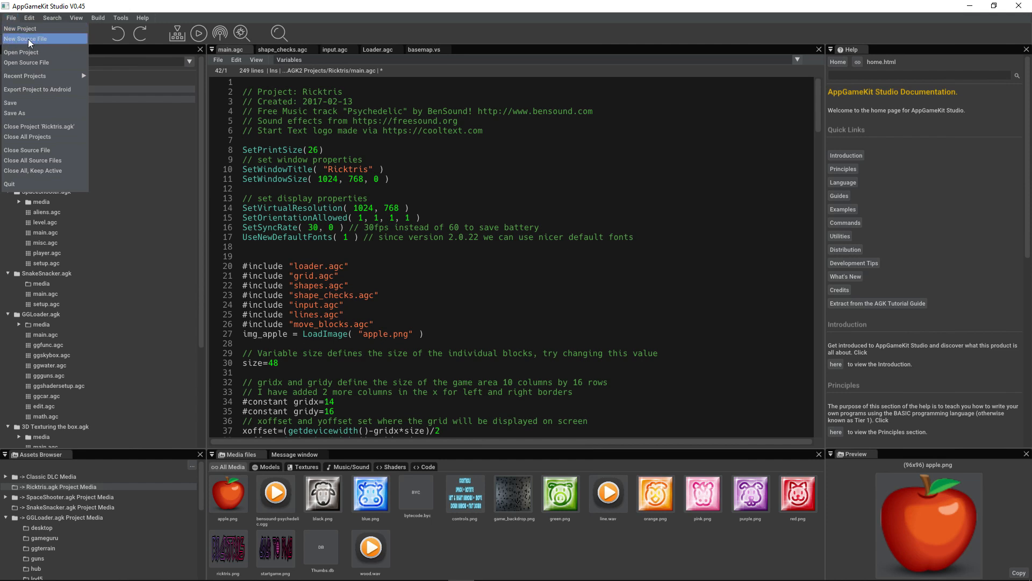
click(25, 38)
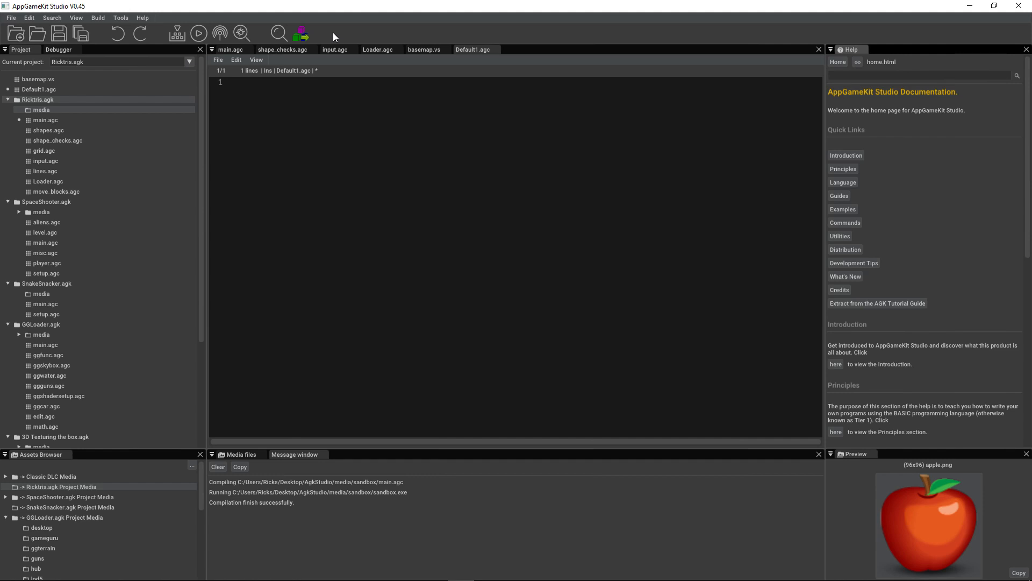
- Browse Help > Examples to the Star field listing and run its code in the sandbox
click(843, 210)
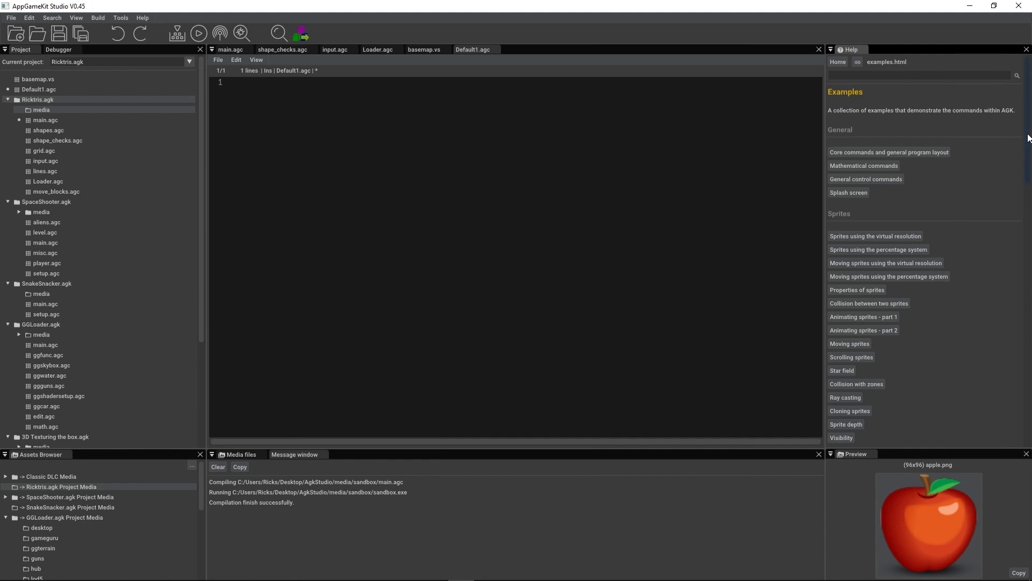
click(841, 369)
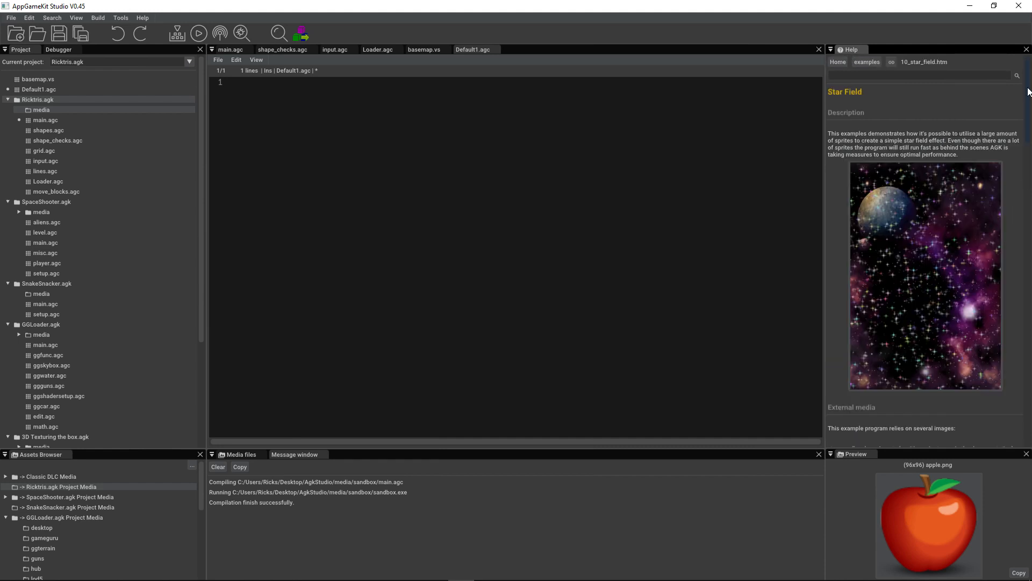
scroll(down, 3)
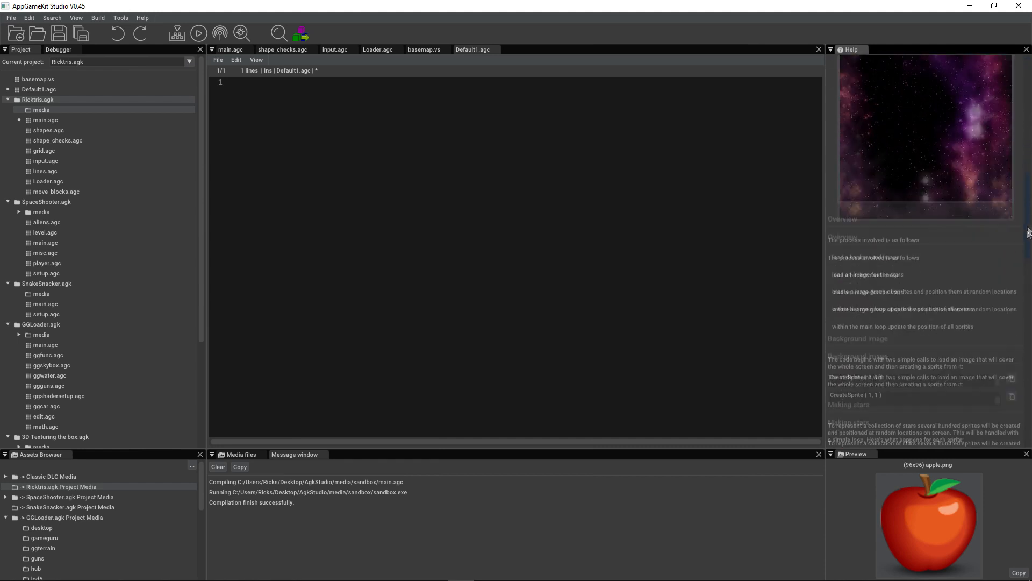
scroll(down, 3)
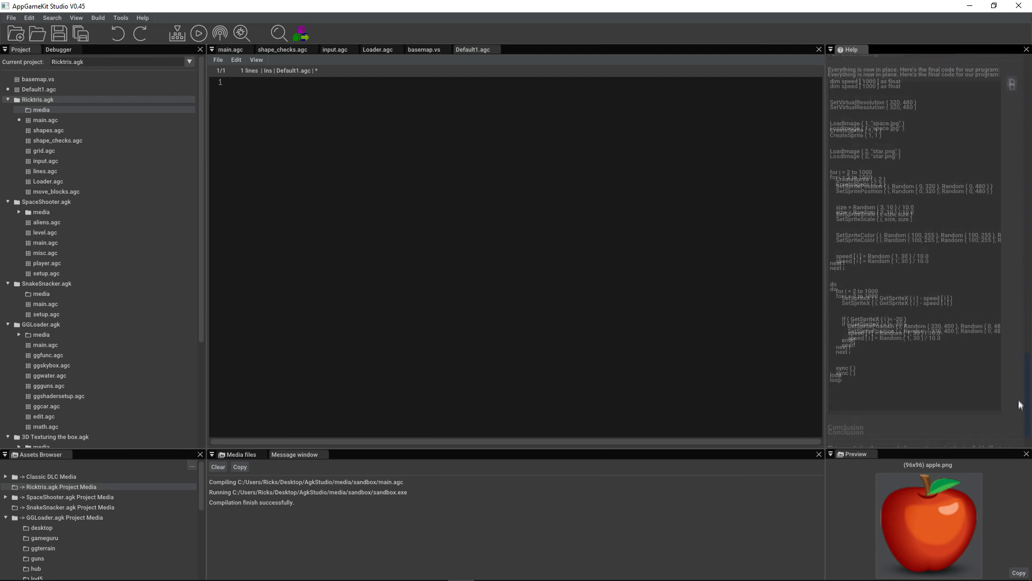
scroll(down, 3)
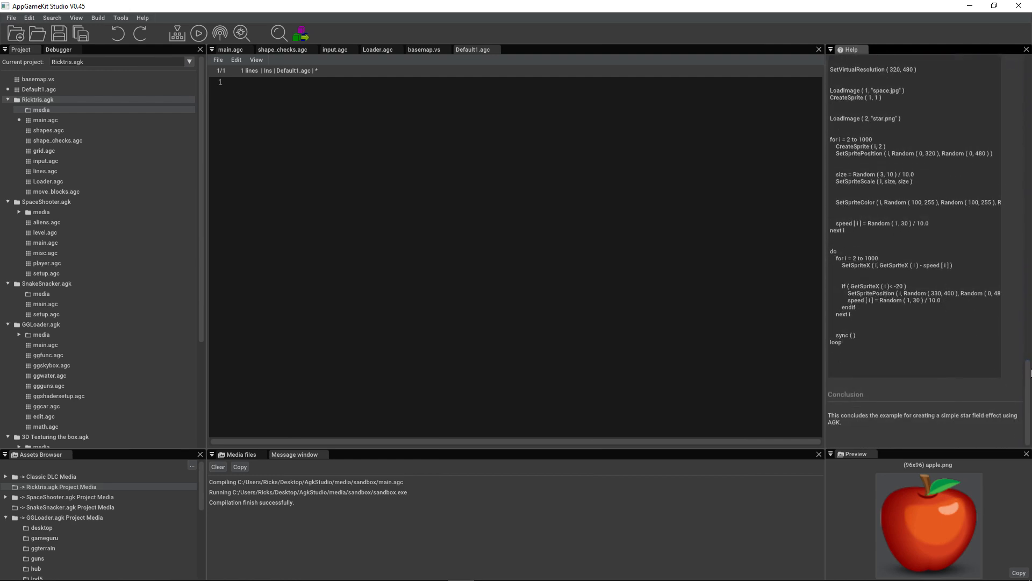
scroll(down, 3)
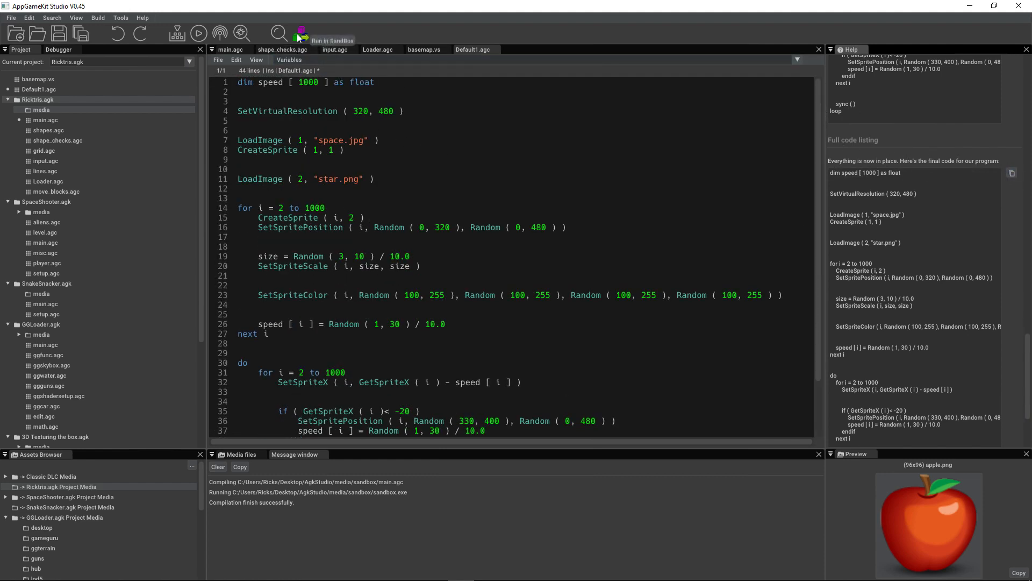
click(299, 34)
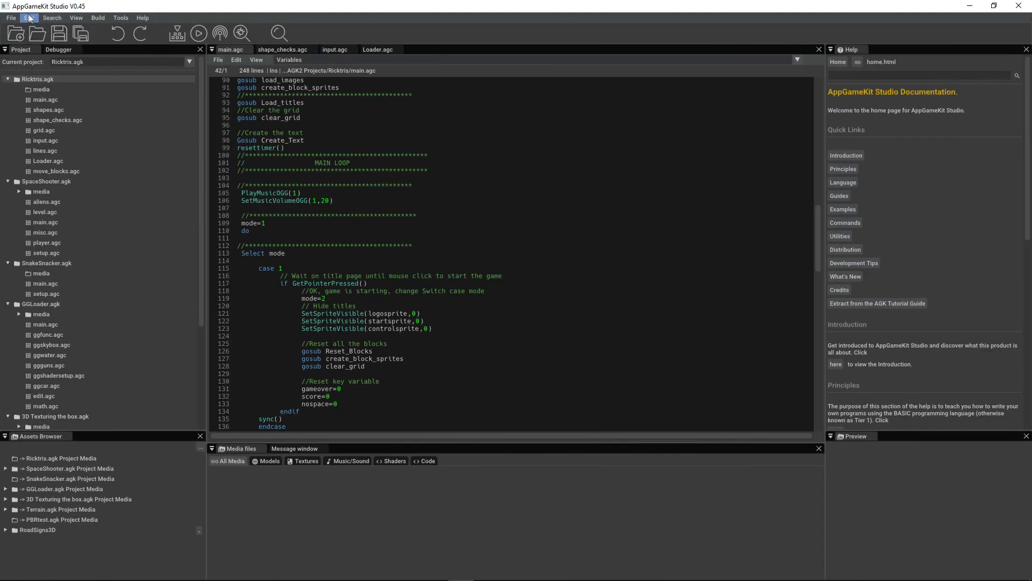
- In Edit > Preferences, toggle the editor's symbols lists and line-number display options
click(29, 18)
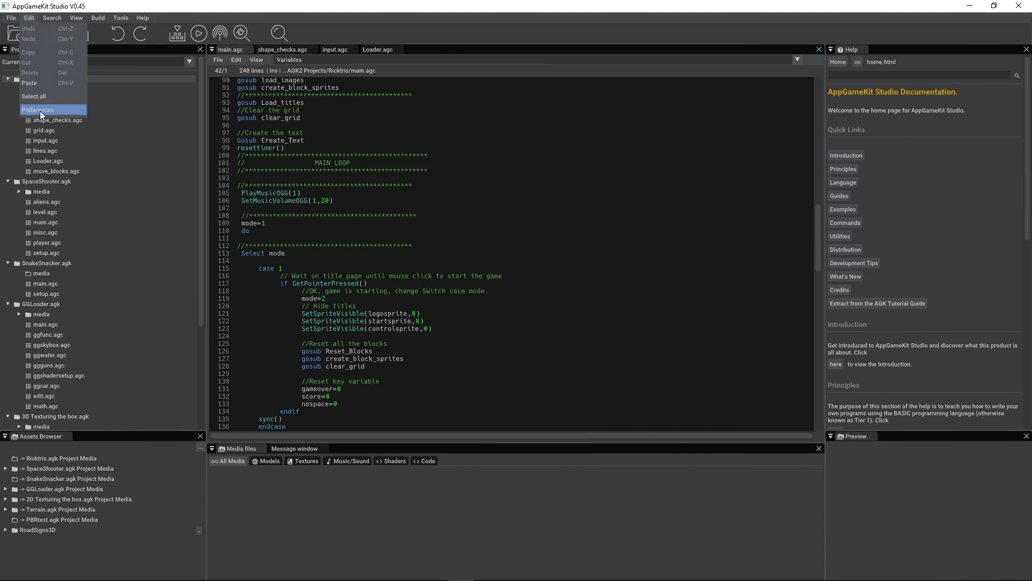
click(38, 110)
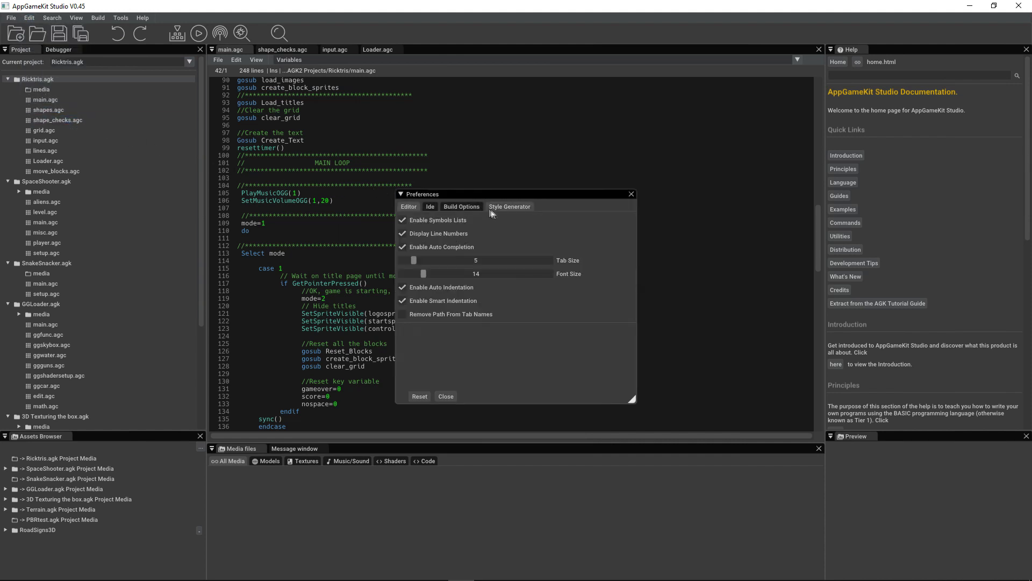
click(402, 219)
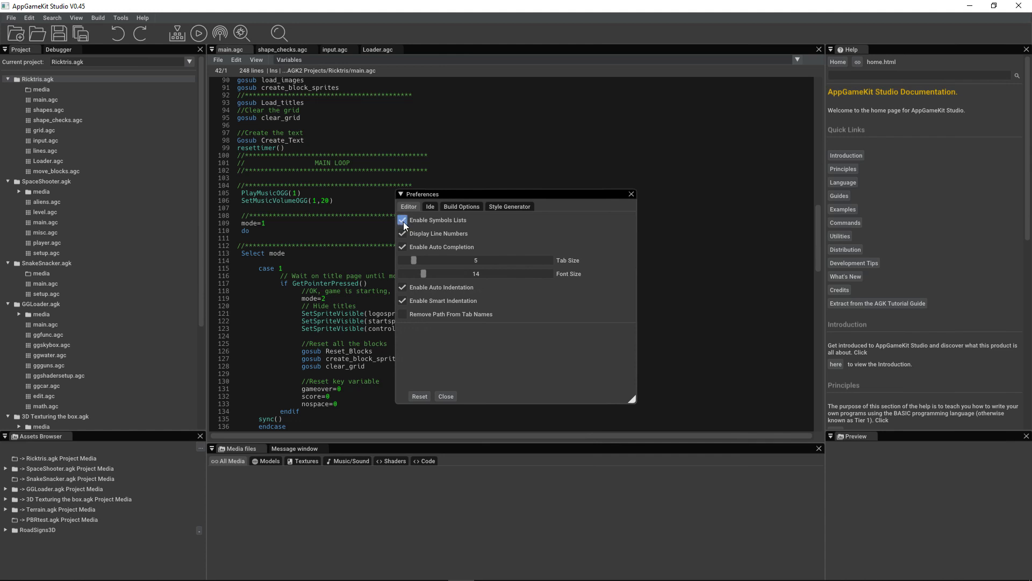
click(402, 219)
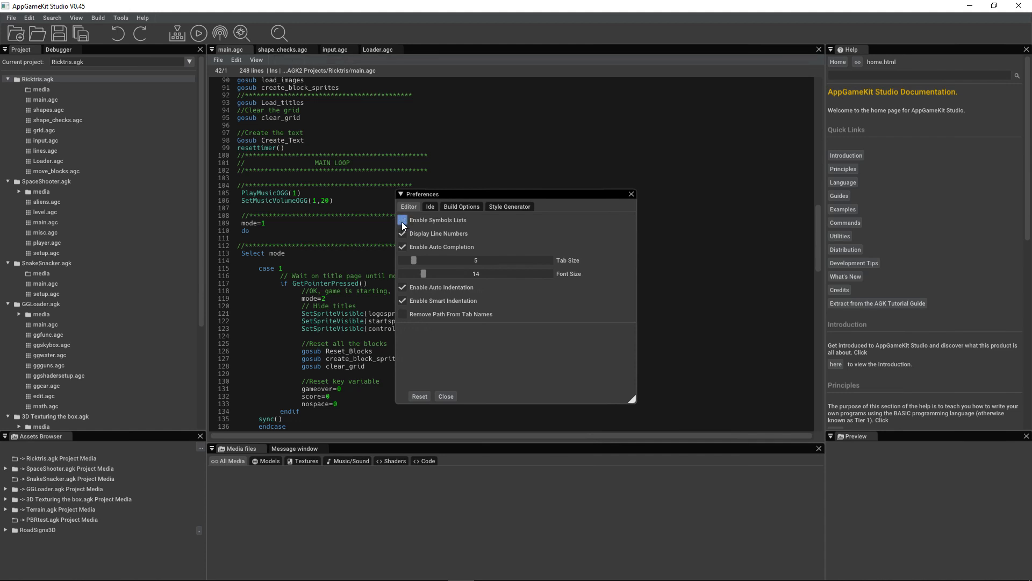
click(402, 220)
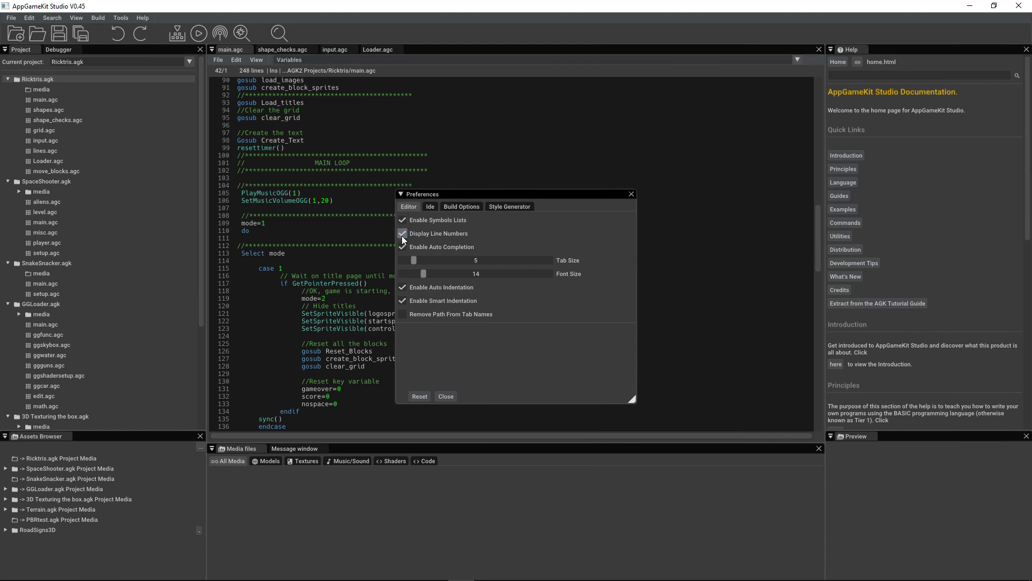
click(403, 247)
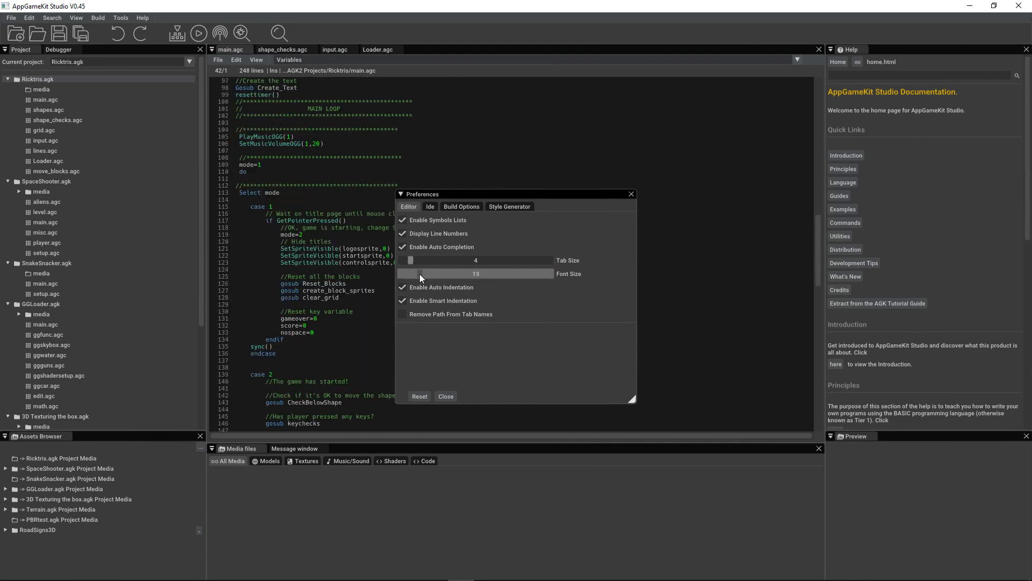
- Toggle smart indentation and removing paths from tab names in the editor settings
click(401, 301)
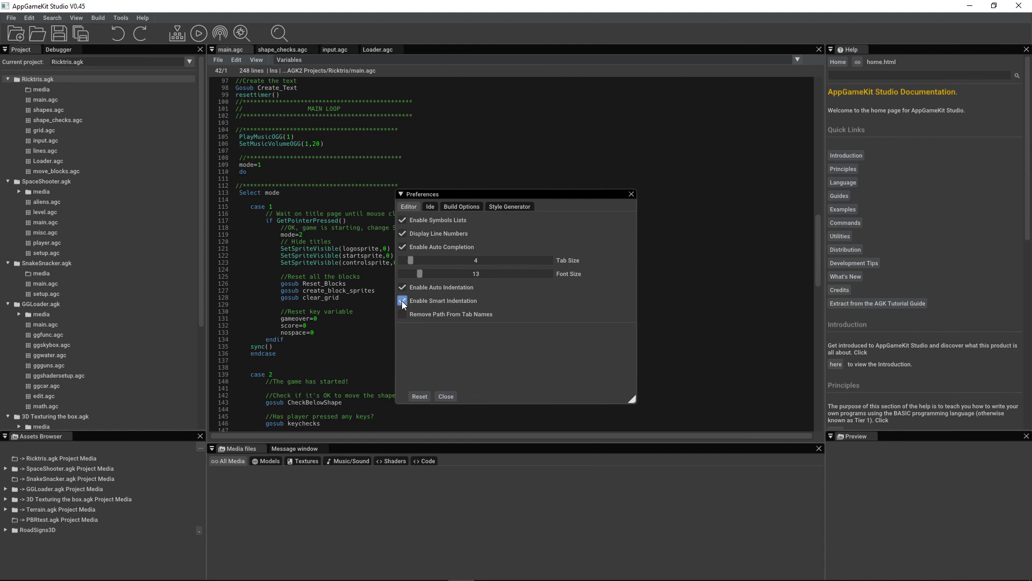
click(401, 302)
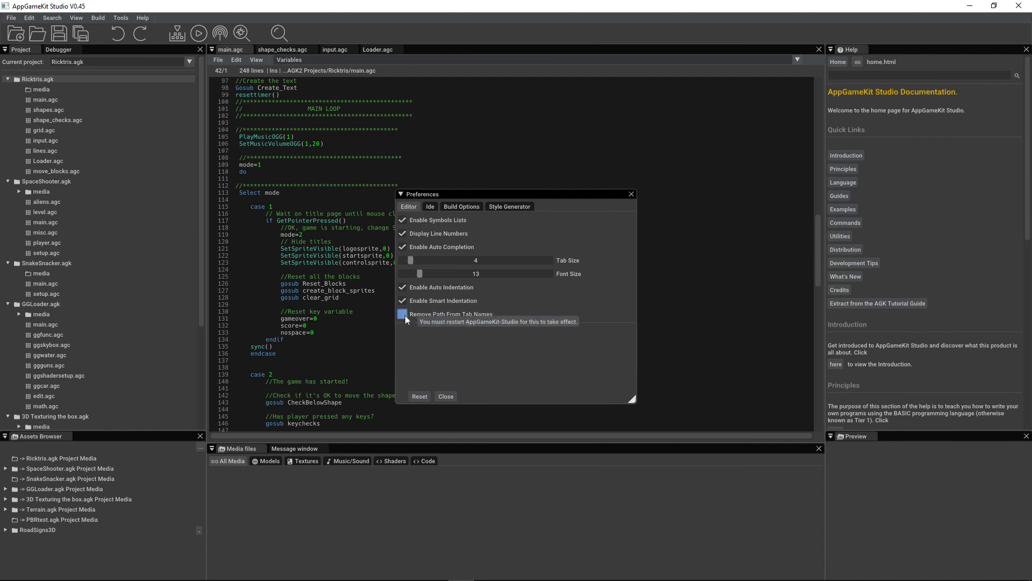
click(401, 314)
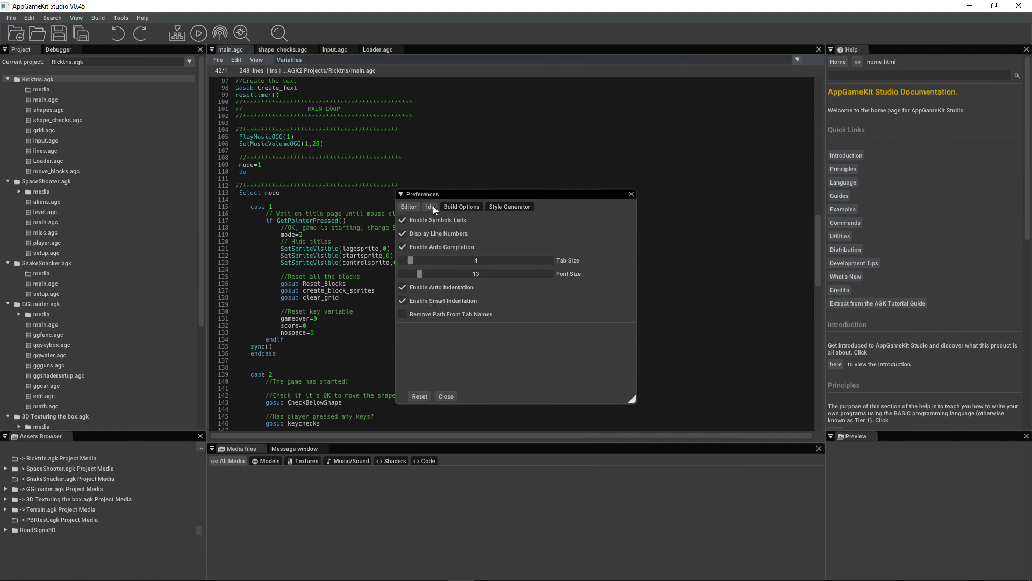
- On the Ide preferences, switch large toolbar icons off and back on
click(430, 206)
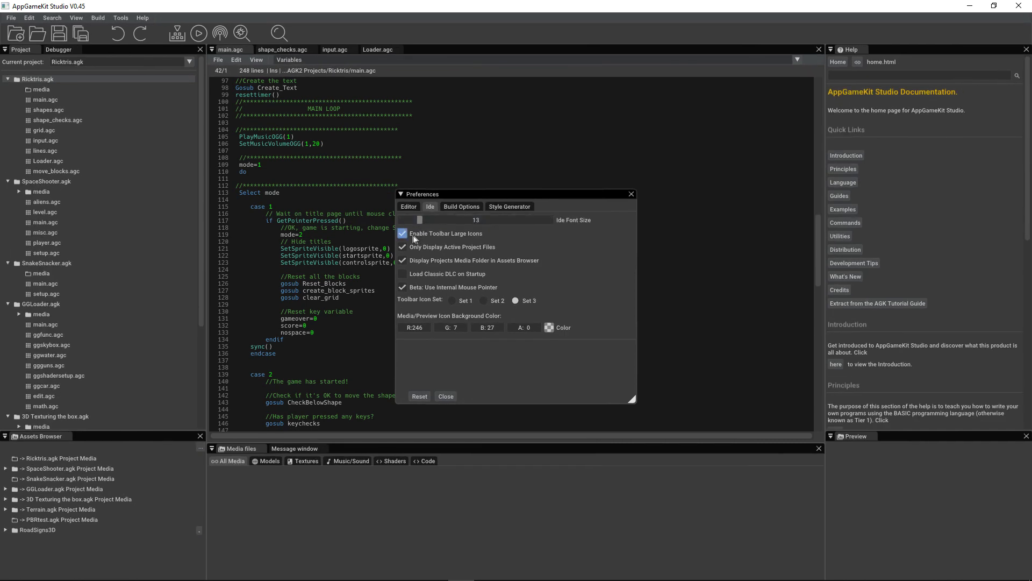
click(402, 234)
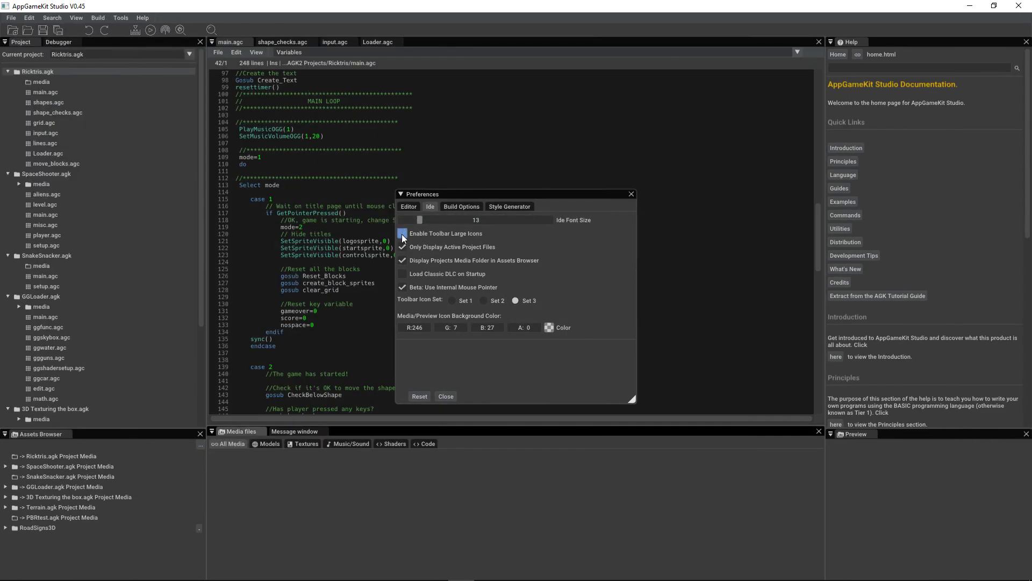
click(402, 233)
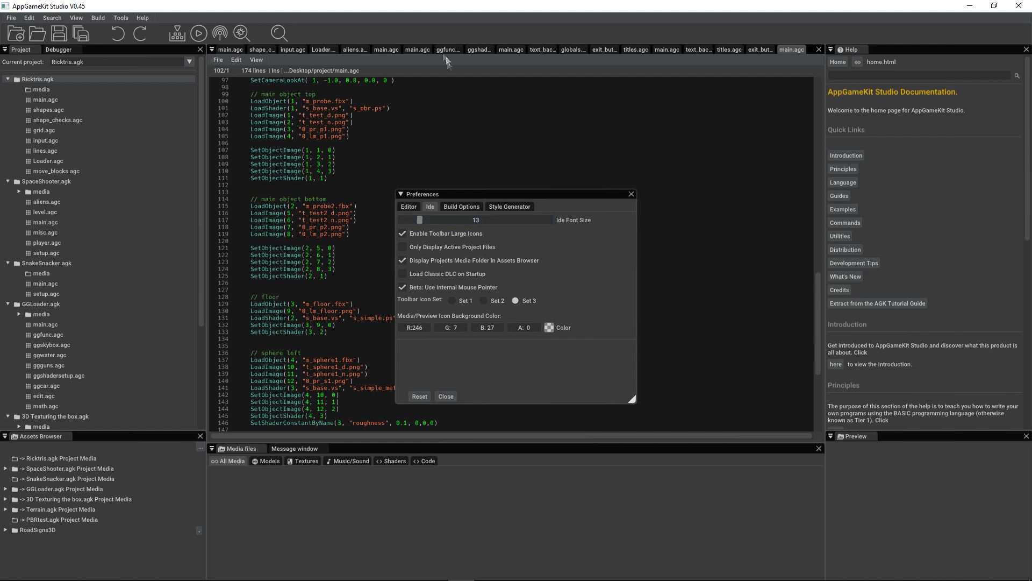
mouse_move(94, 158)
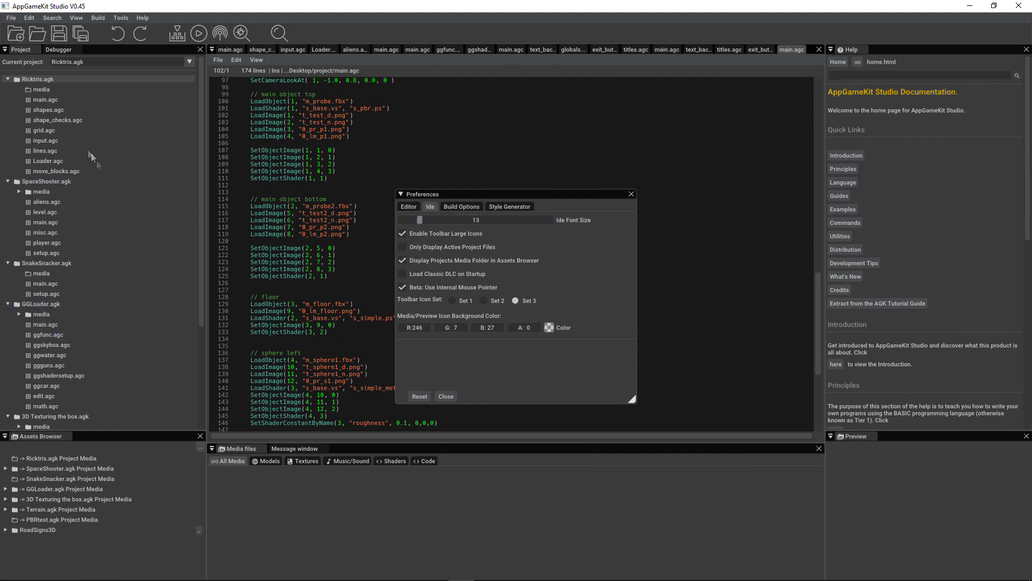
- Show only active project files and hide project media folders from the assets browser
click(402, 247)
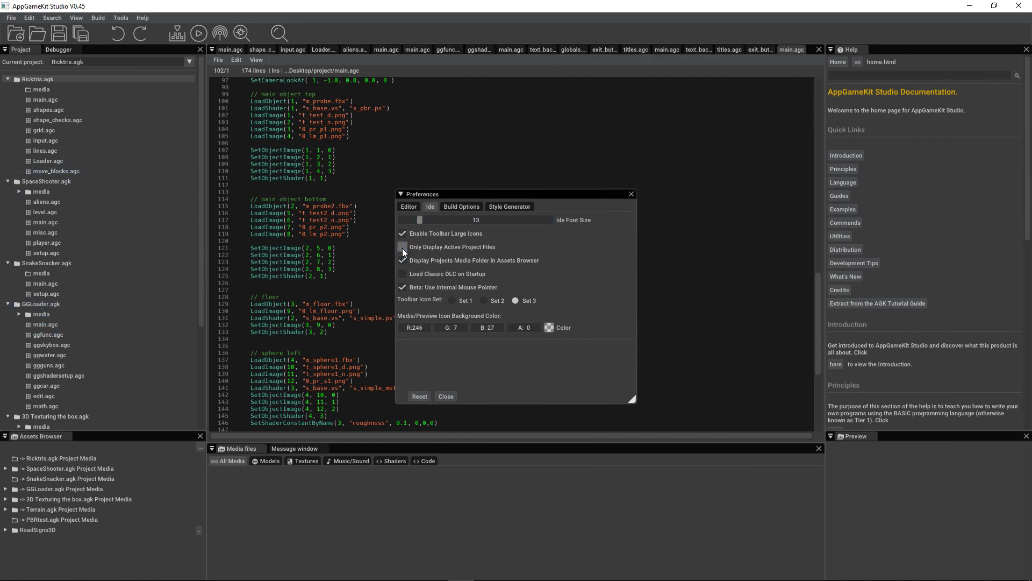
click(403, 246)
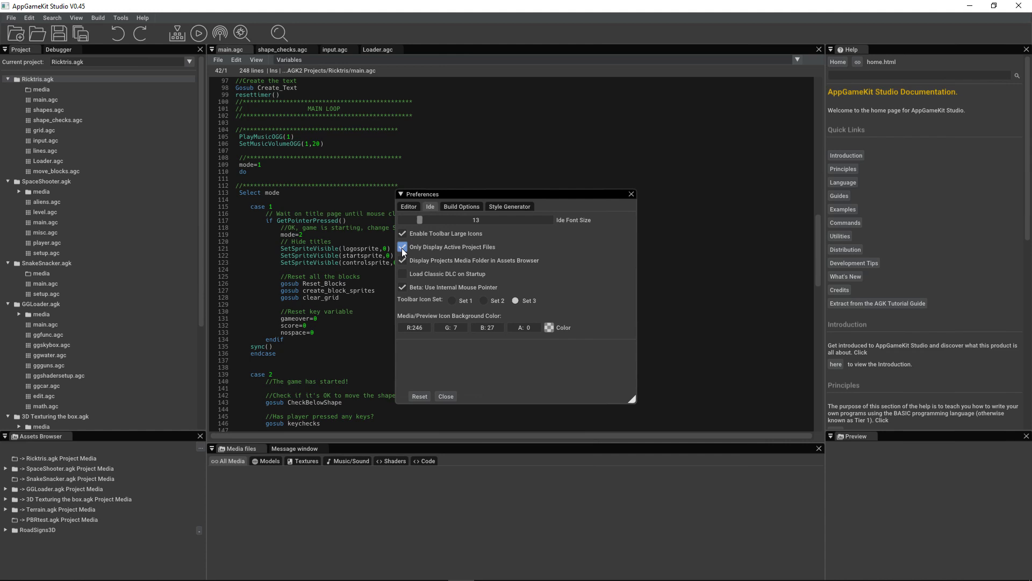
click(402, 260)
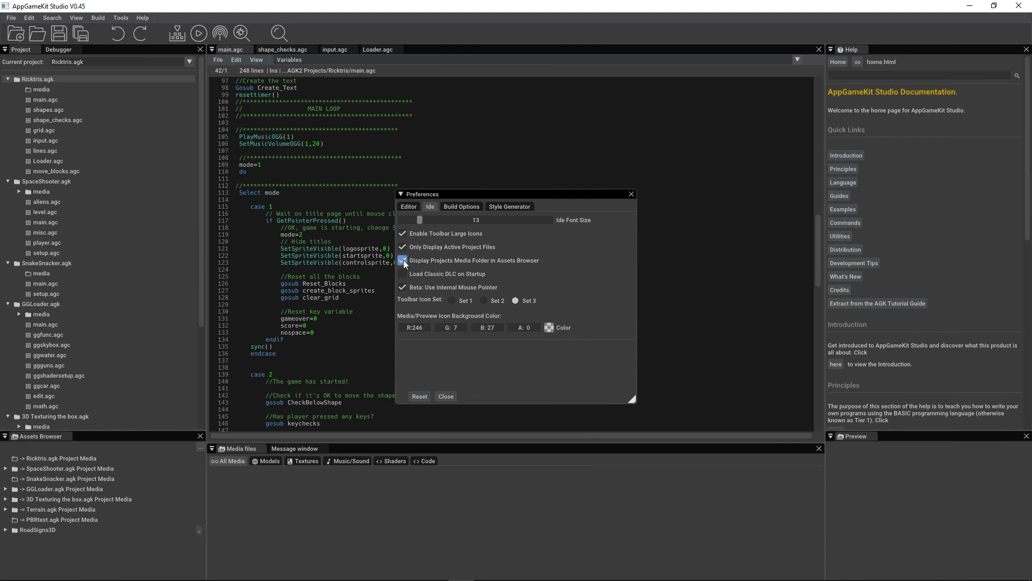
click(403, 261)
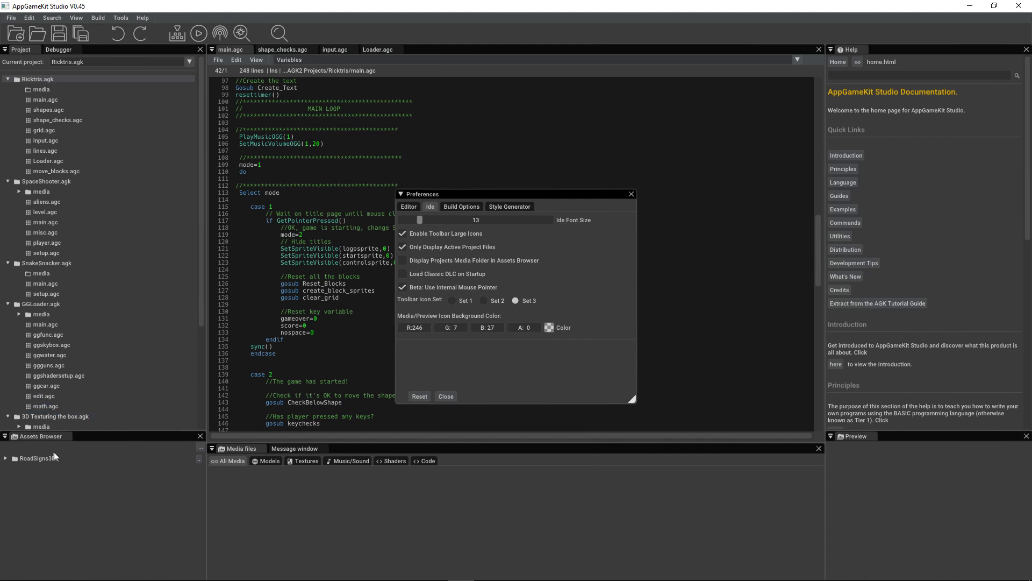
- Show project media folders again, load Classic DLC media on startup and toggle the beta mouse pointer
click(402, 260)
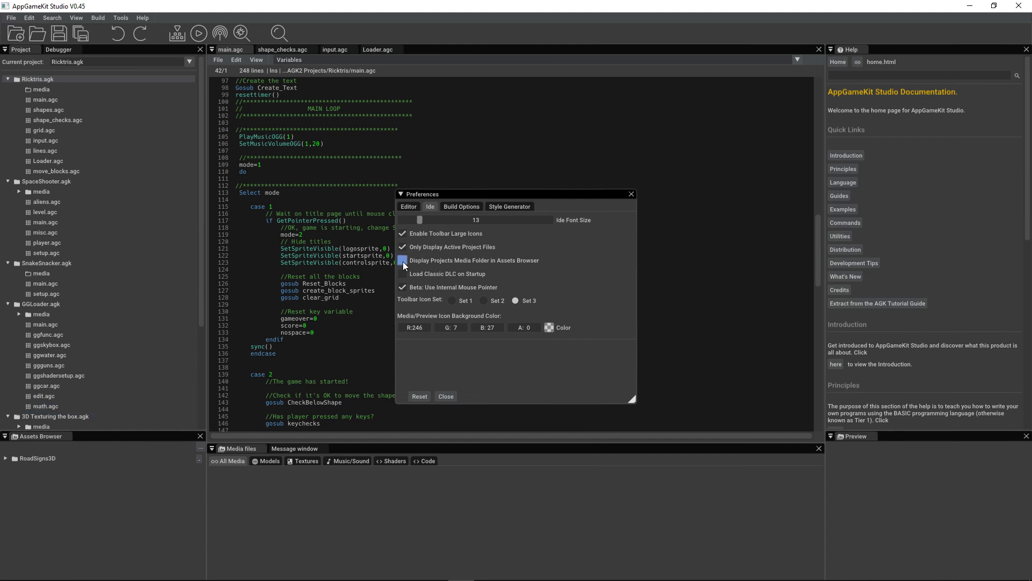
click(402, 260)
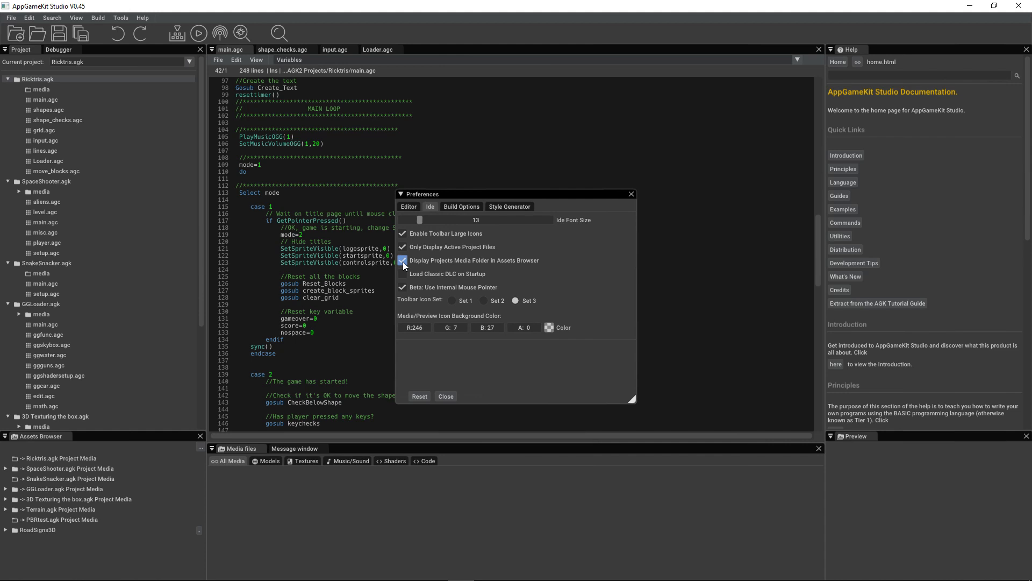
click(401, 274)
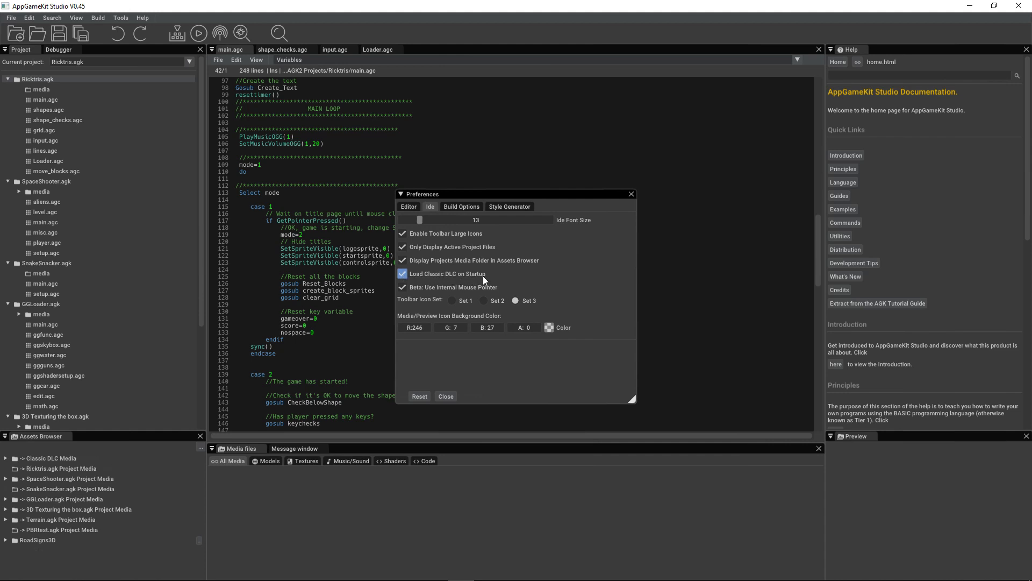
click(52, 458)
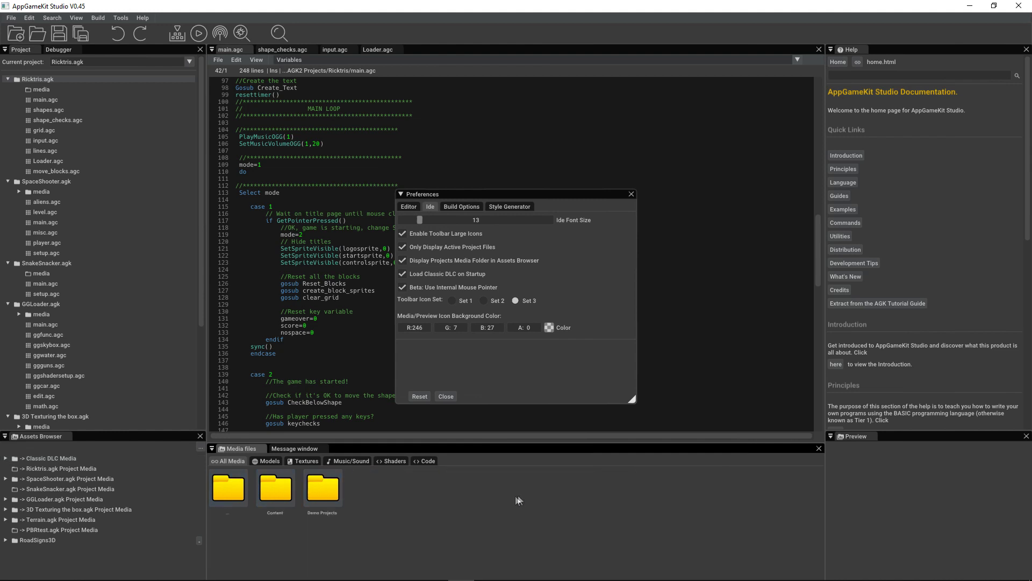
click(402, 287)
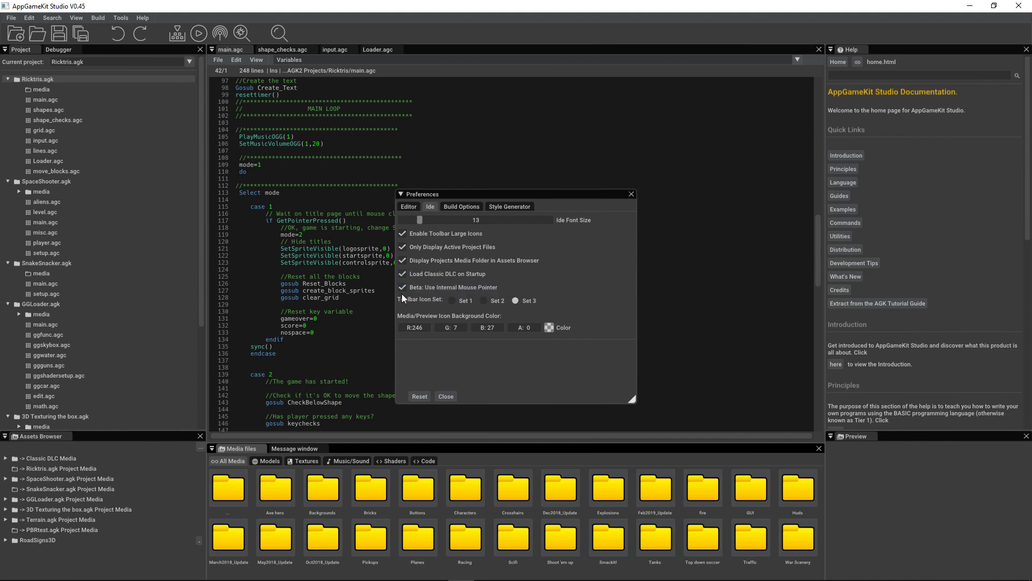
click(402, 287)
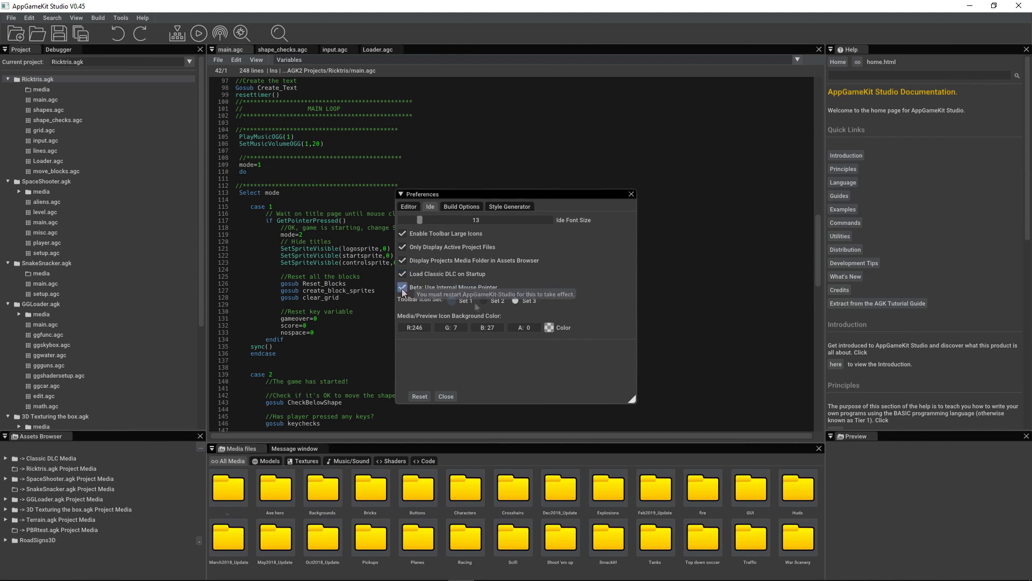
- Try toolbar icon sets, settling on Set 3, and pick a dark red preview icon background colour
click(401, 287)
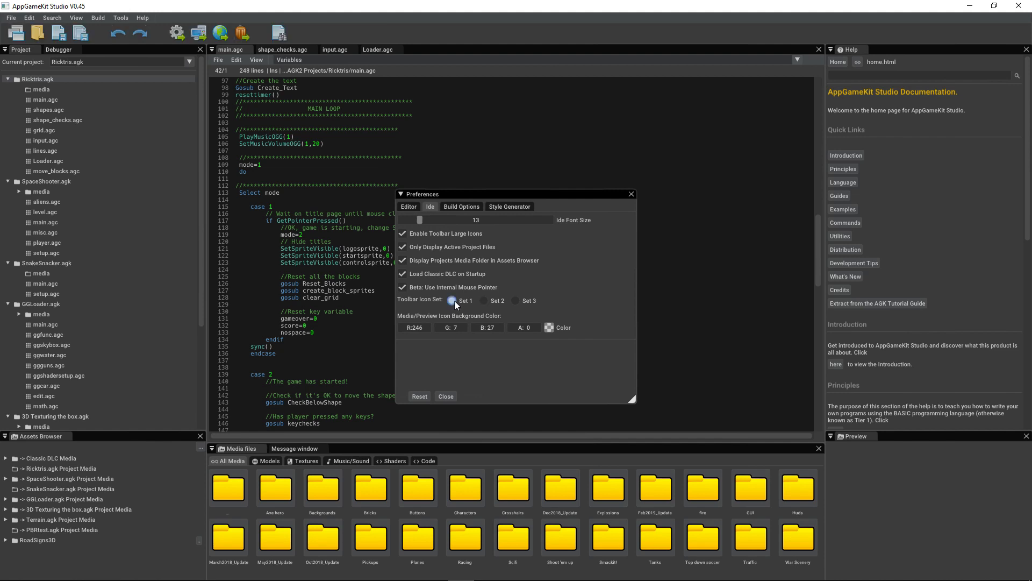
click(516, 299)
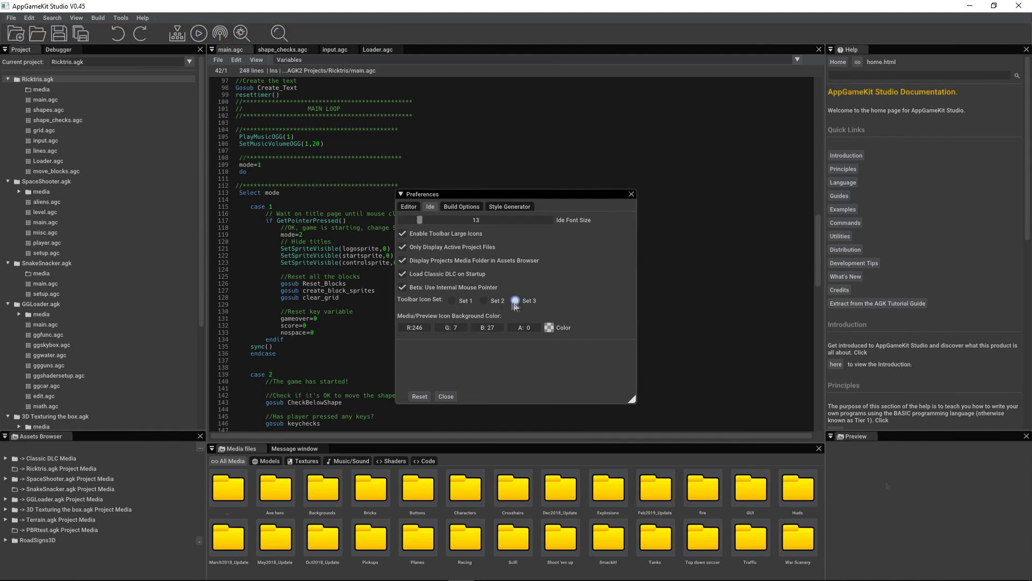
click(515, 300)
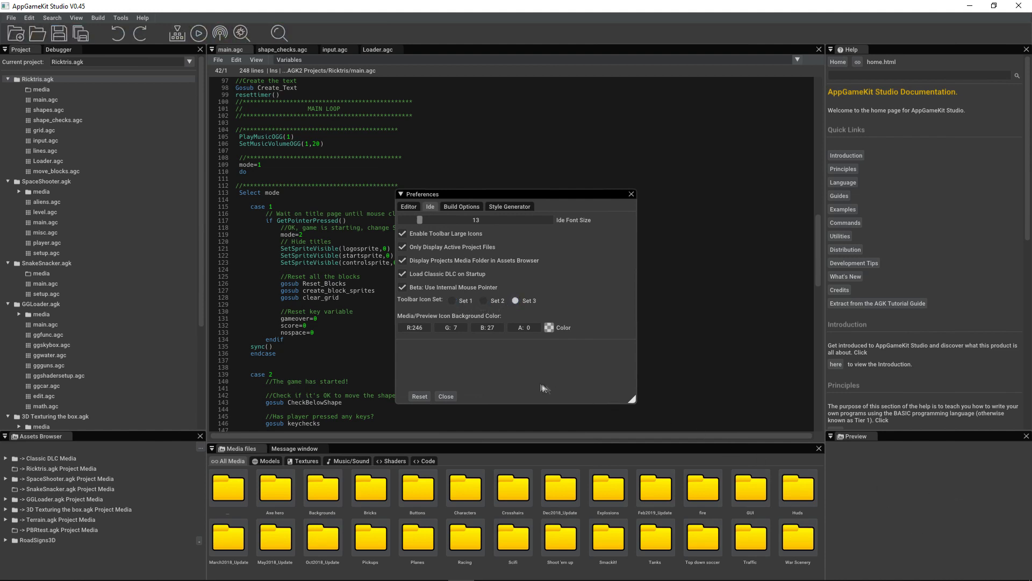
mouse_move(549, 327)
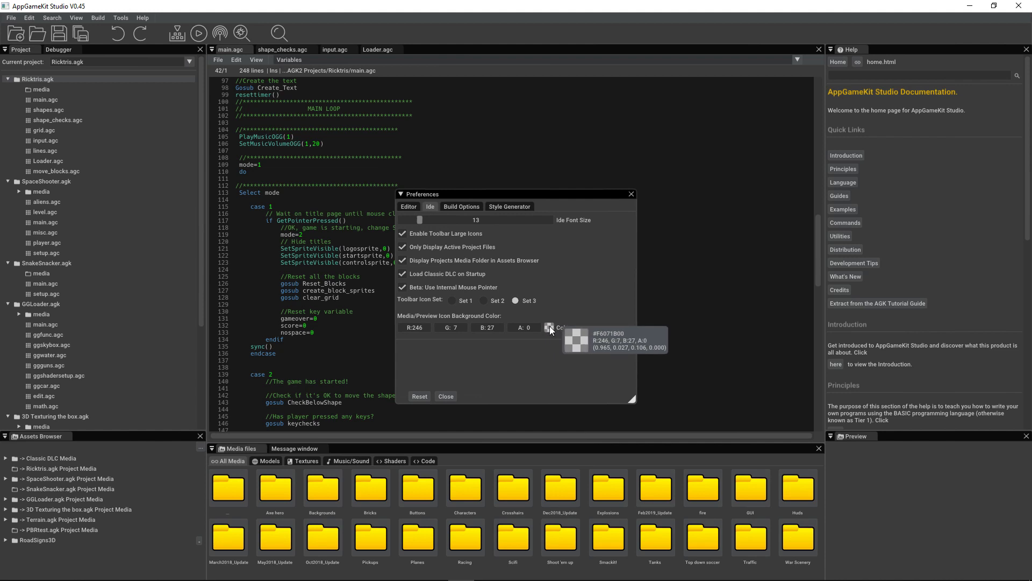
click(550, 327)
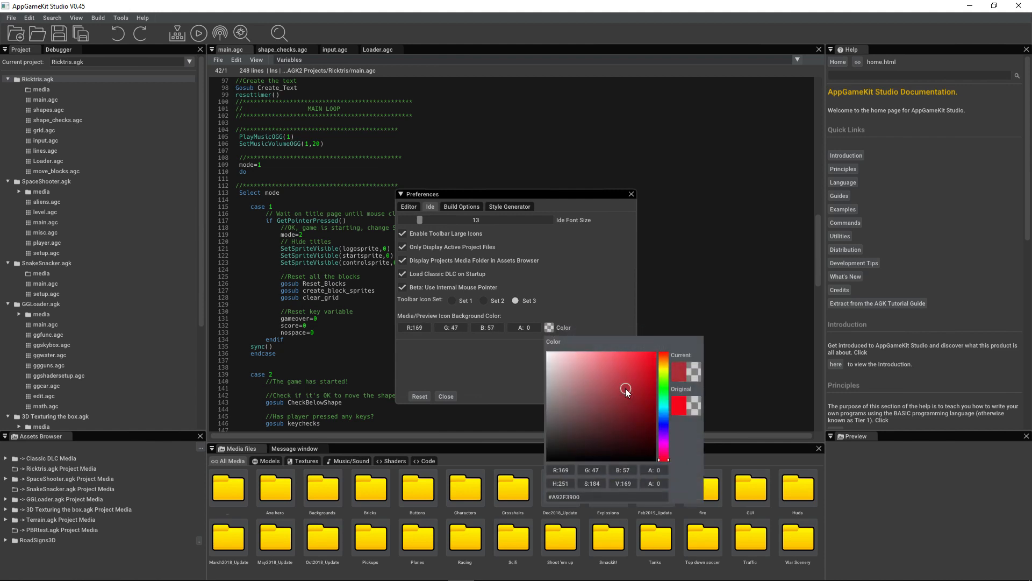
click(461, 207)
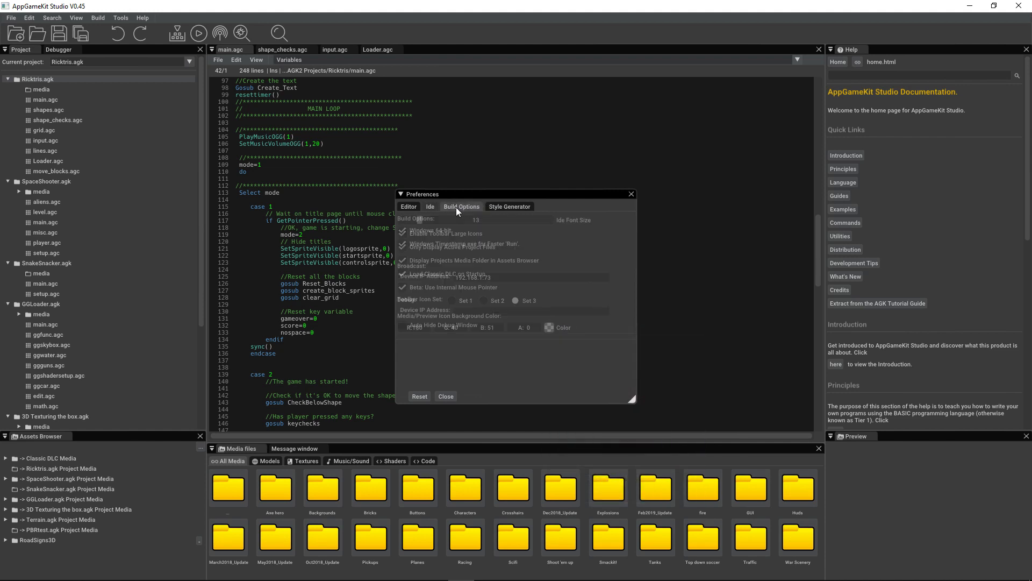
- In Build Options, leave Windows 64-bit and Windows Timestamp exe builds enabled
click(461, 206)
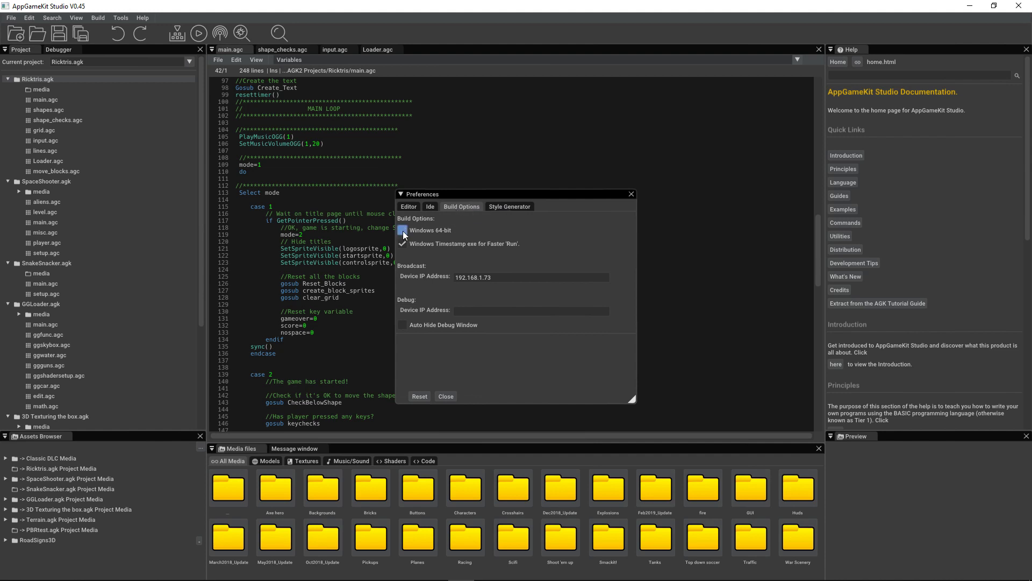
click(402, 231)
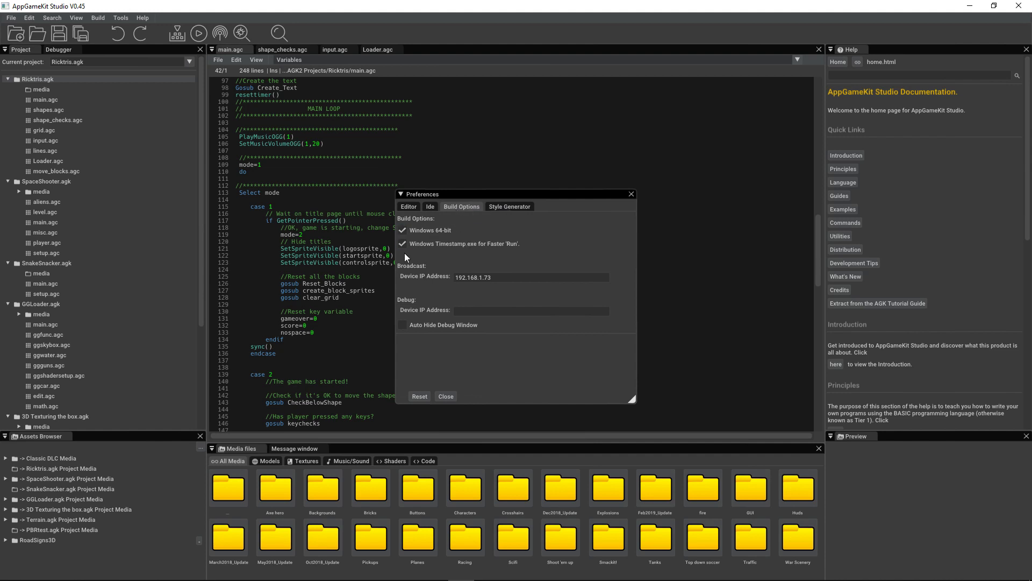
click(402, 244)
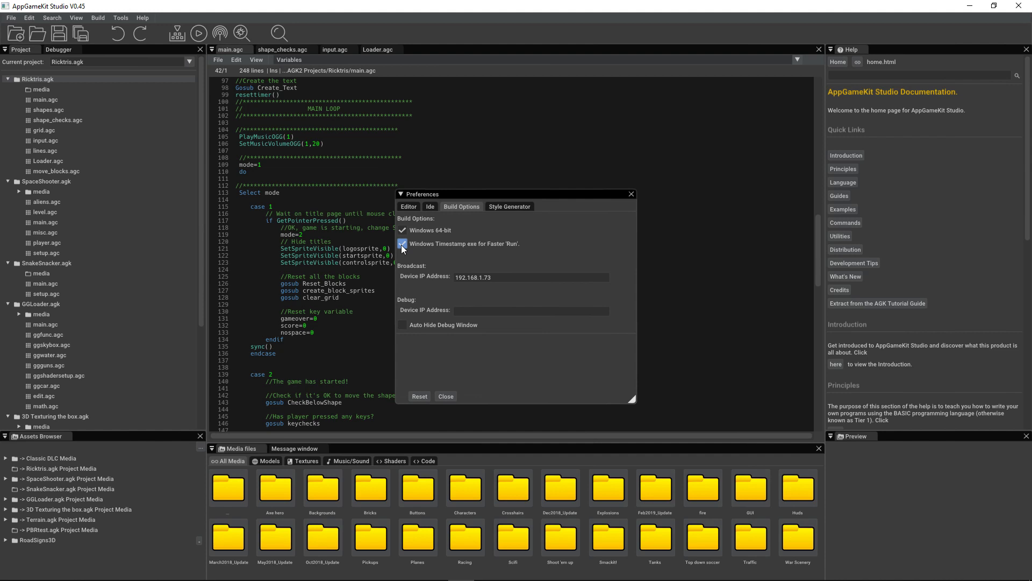
click(401, 244)
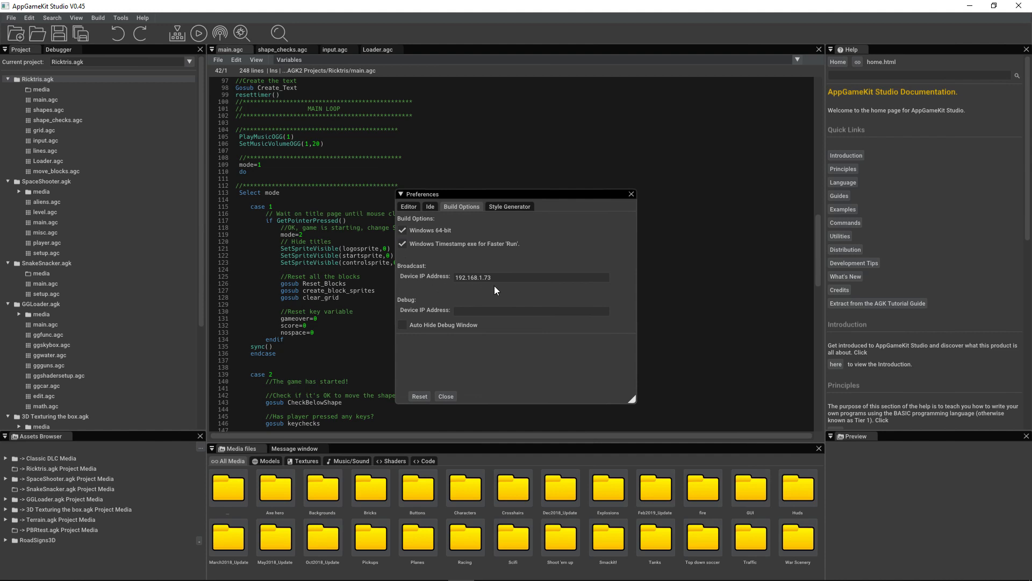
mouse_move(499, 291)
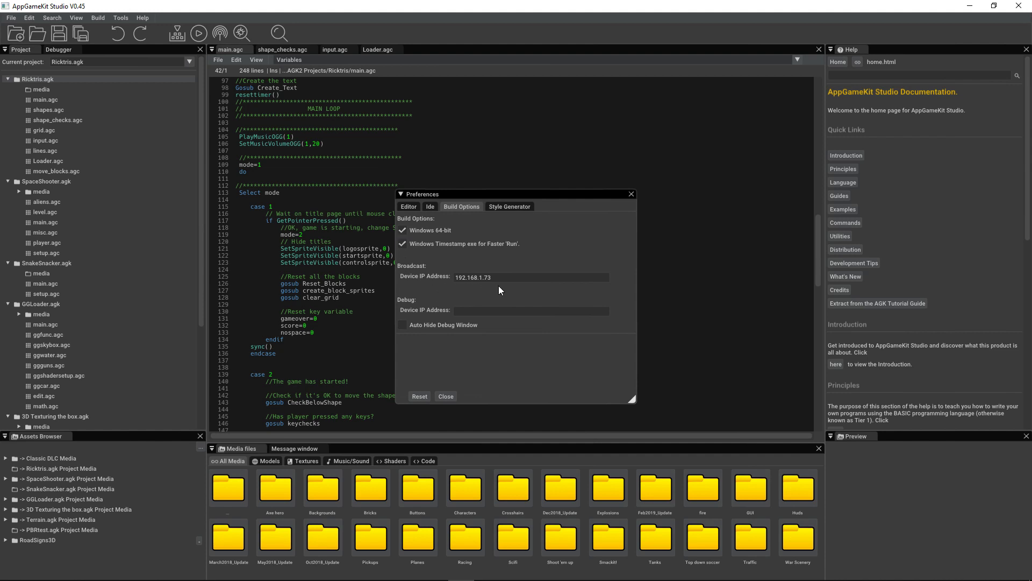
mouse_move(498, 332)
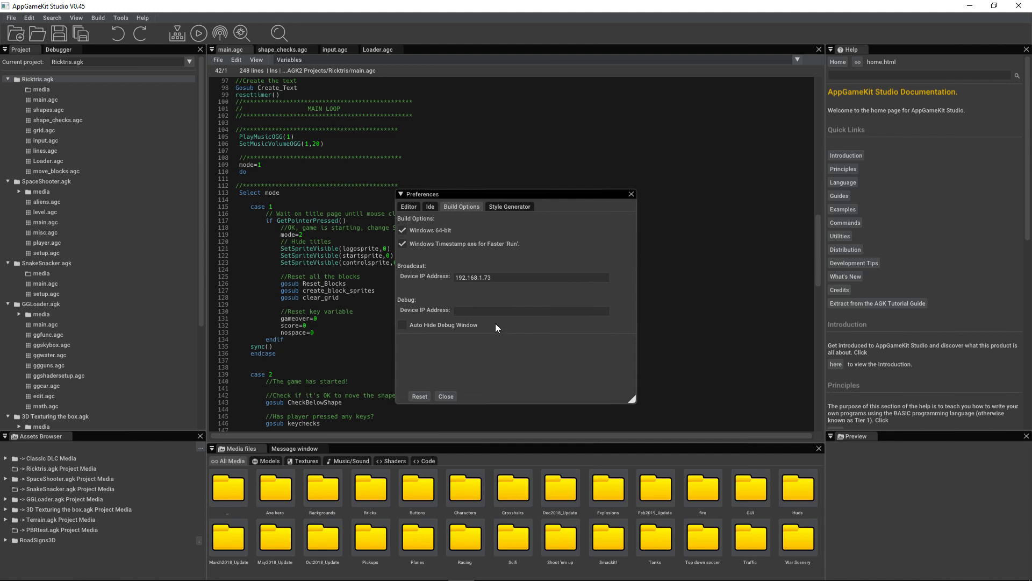
click(509, 207)
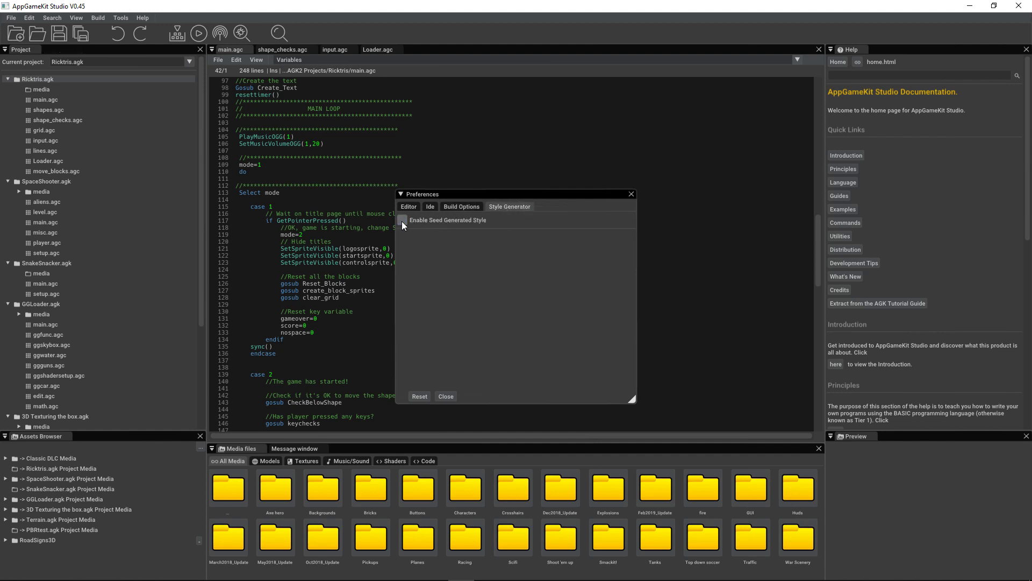
- Enable Seed Generated Style with a seed near 2235, recolouring the interface pink
click(401, 219)
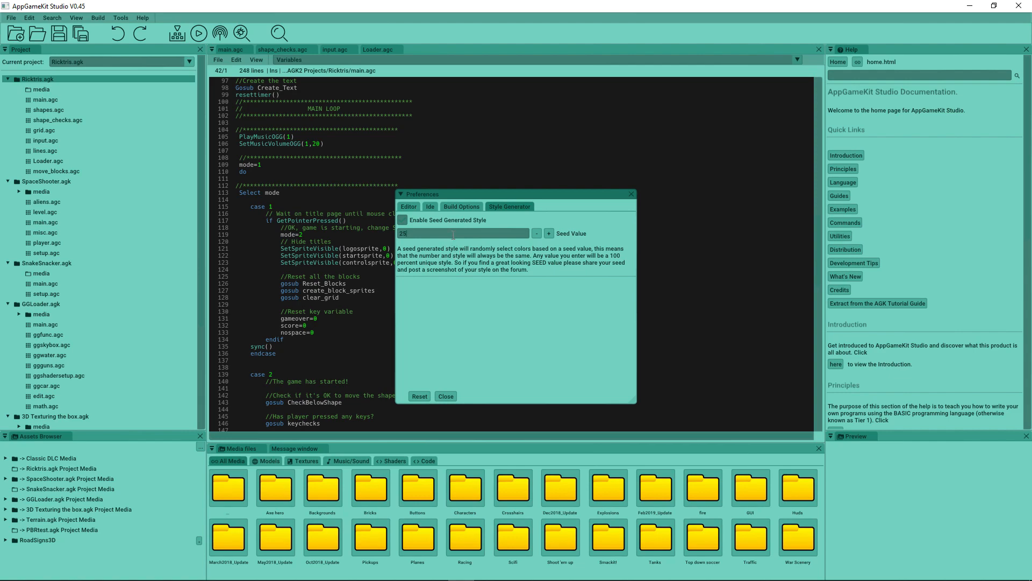
click(402, 219)
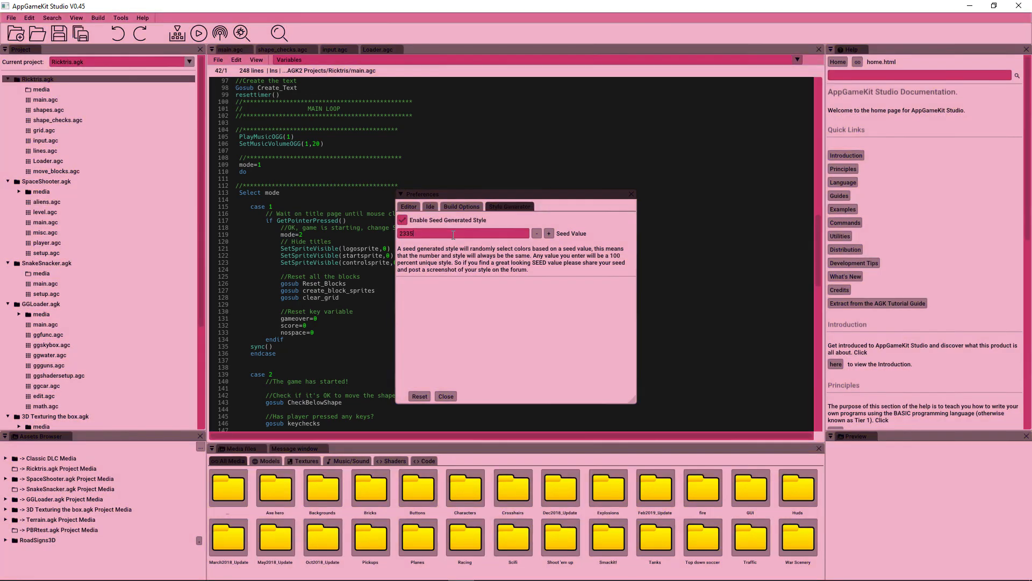